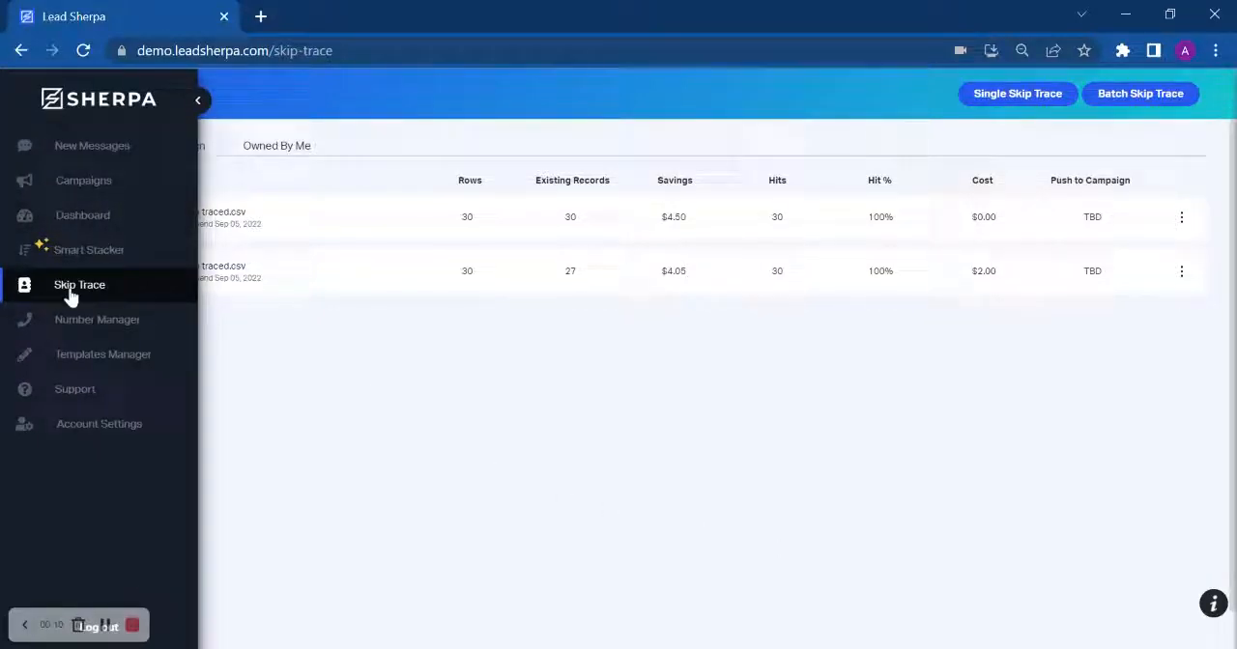
- Go to the Skip Trace page from the left sidebar
{"action": "left_click", "coordinate": [198, 100]}
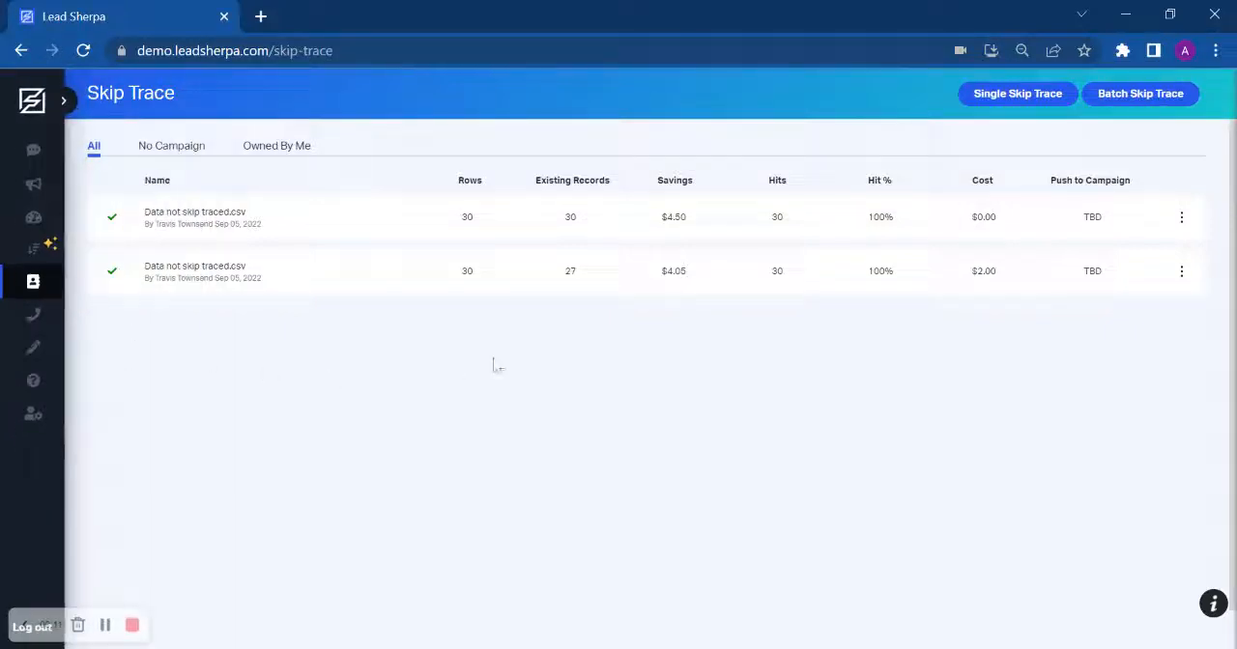
{"action": "mouse_move", "coordinate": [1160, 100]}
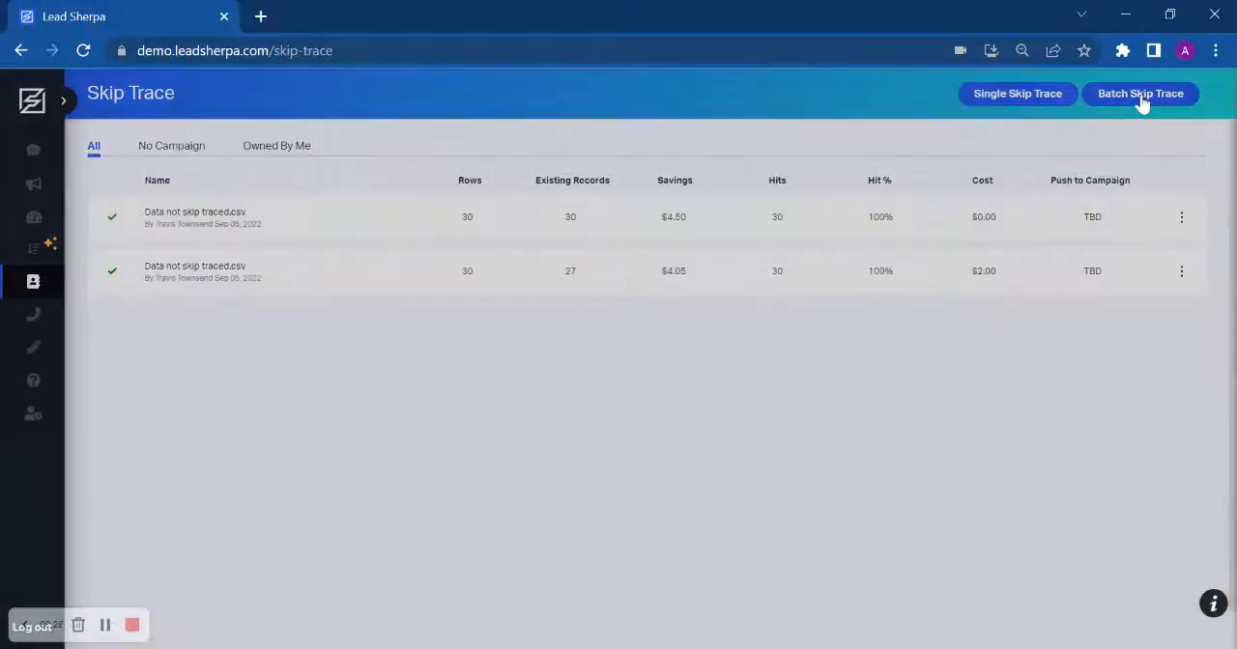
- Start a Batch Skip Trace and launch the uploader's Bulk add Skip Traces window
{"action": "left_click", "coordinate": [1140, 92]}
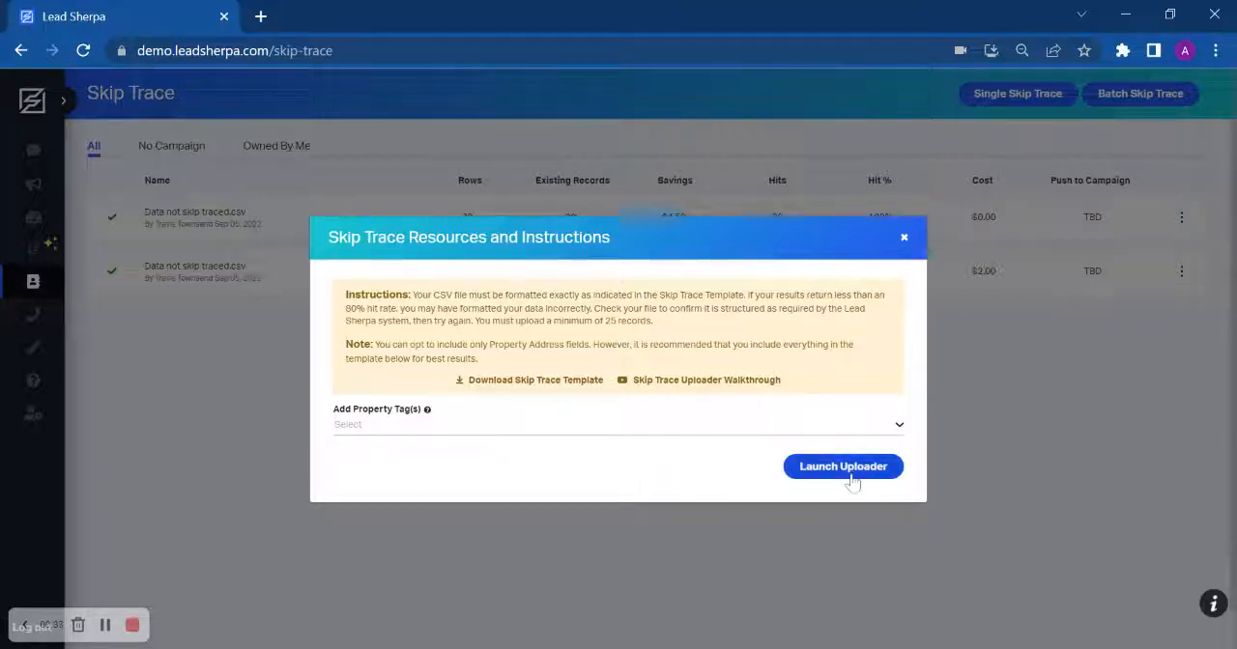
{"action": "left_click", "coordinate": [842, 465]}
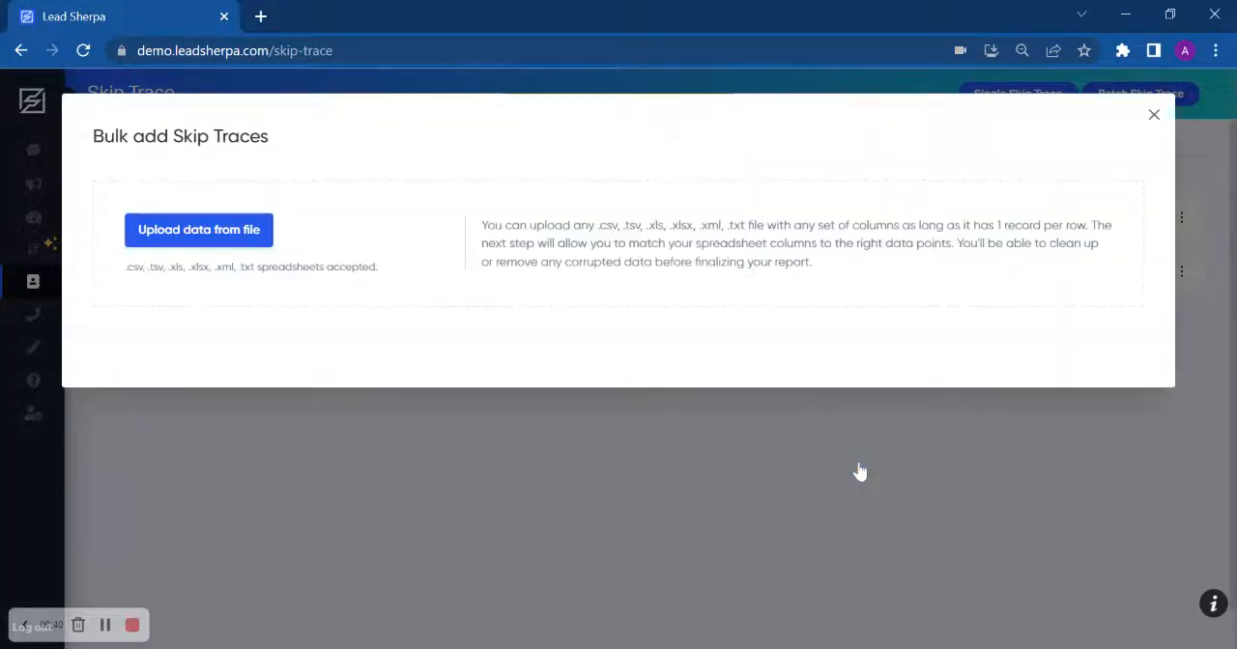
{"action": "left_click", "coordinate": [197, 230]}
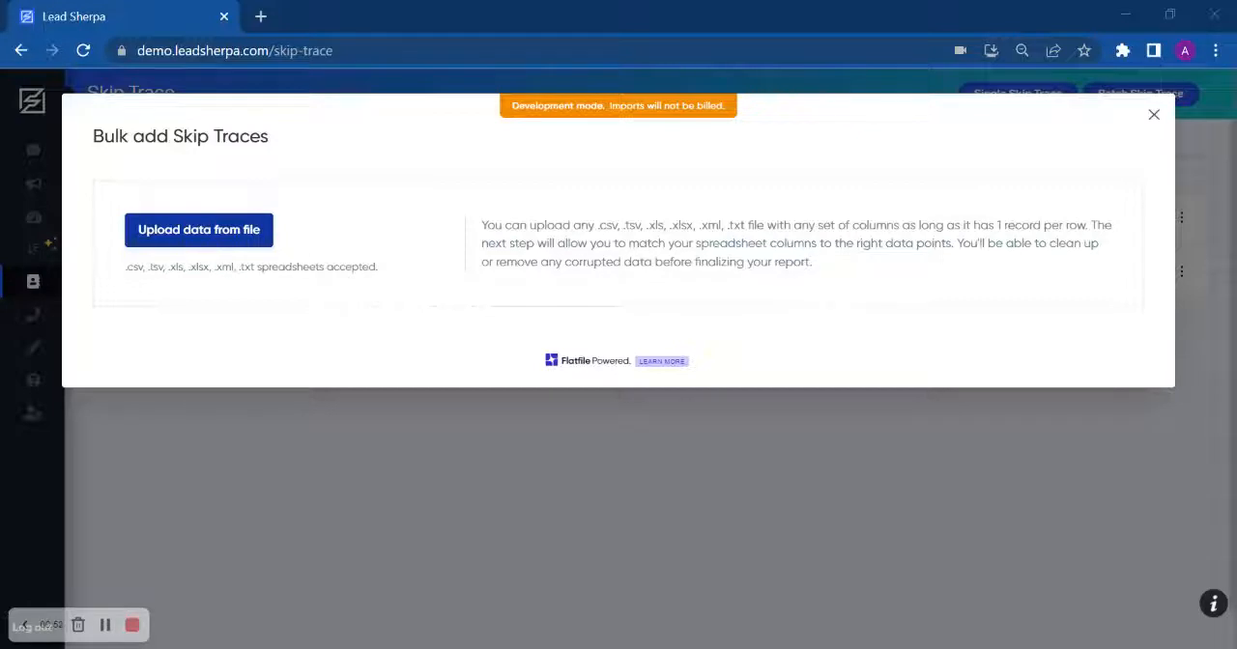
- Upload the CSV list and confirm the Name and Mail Address column mappings
{"action": "left_click", "coordinate": [197, 230]}
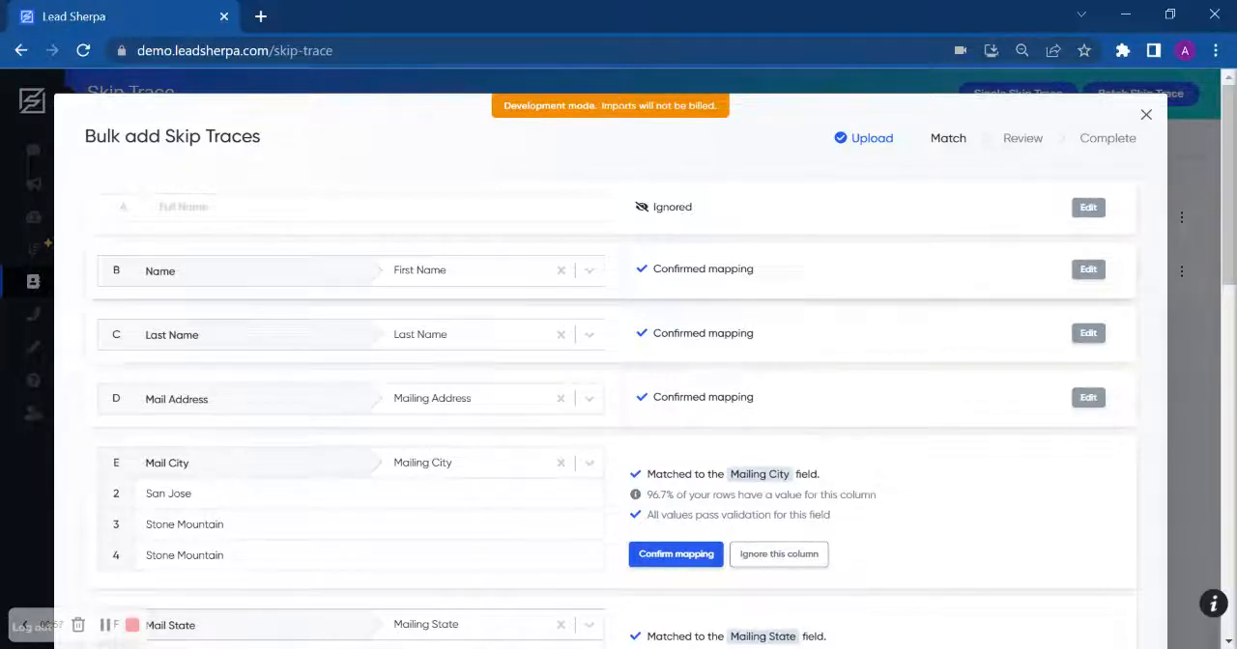
{"action": "mouse_move", "coordinate": [673, 286]}
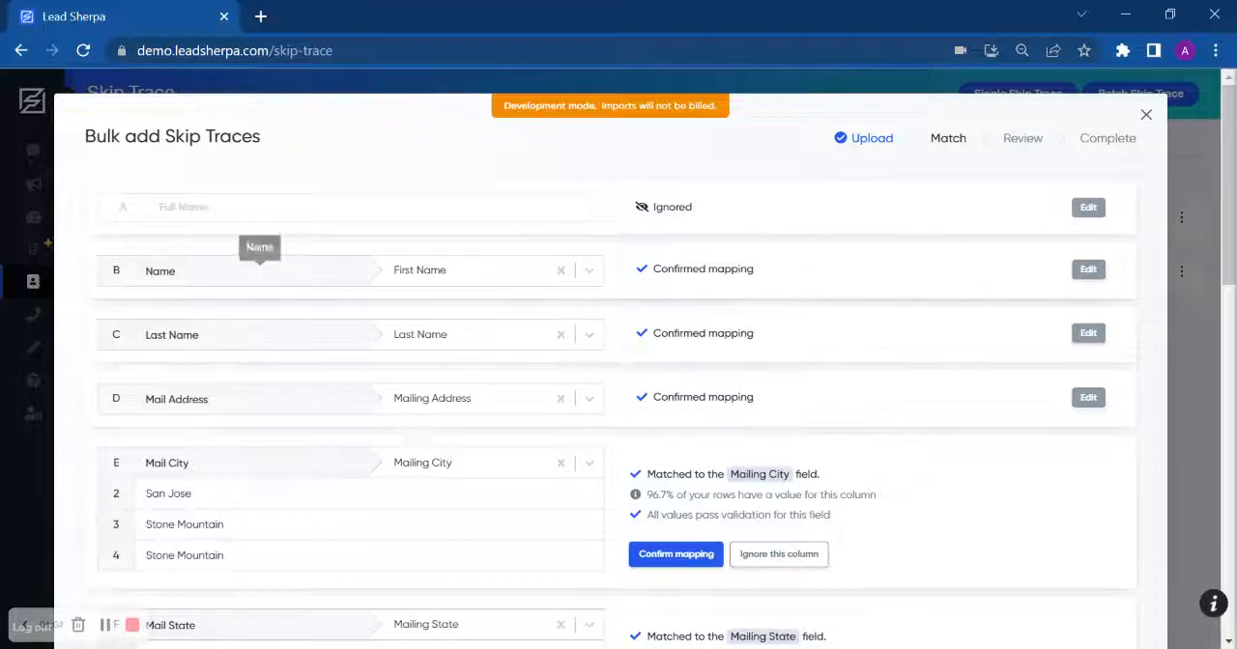
{"action": "mouse_move", "coordinate": [970, 226]}
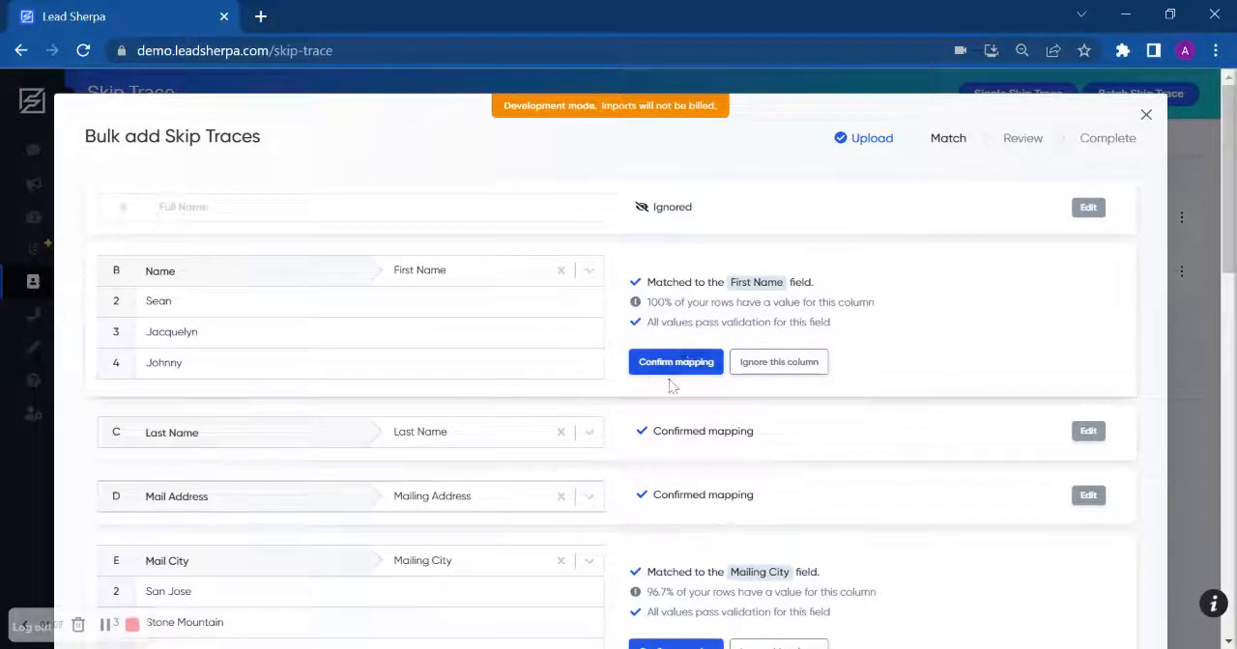
{"action": "left_click", "coordinate": [677, 362]}
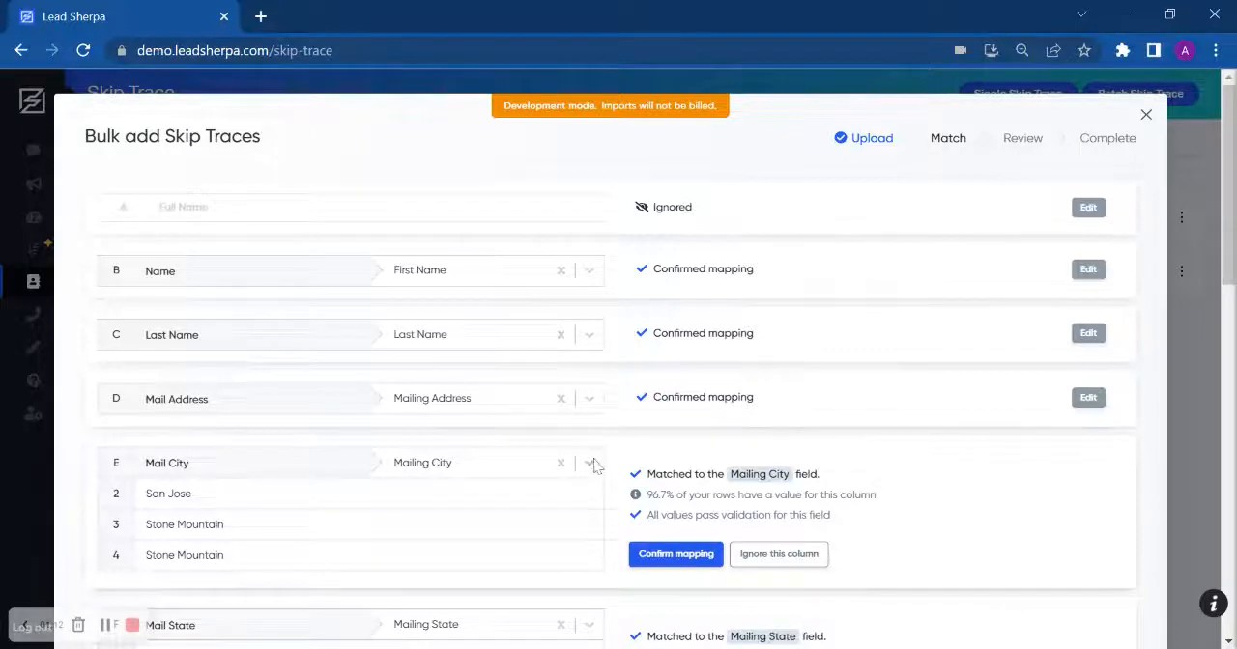
{"action": "left_click", "coordinate": [587, 398]}
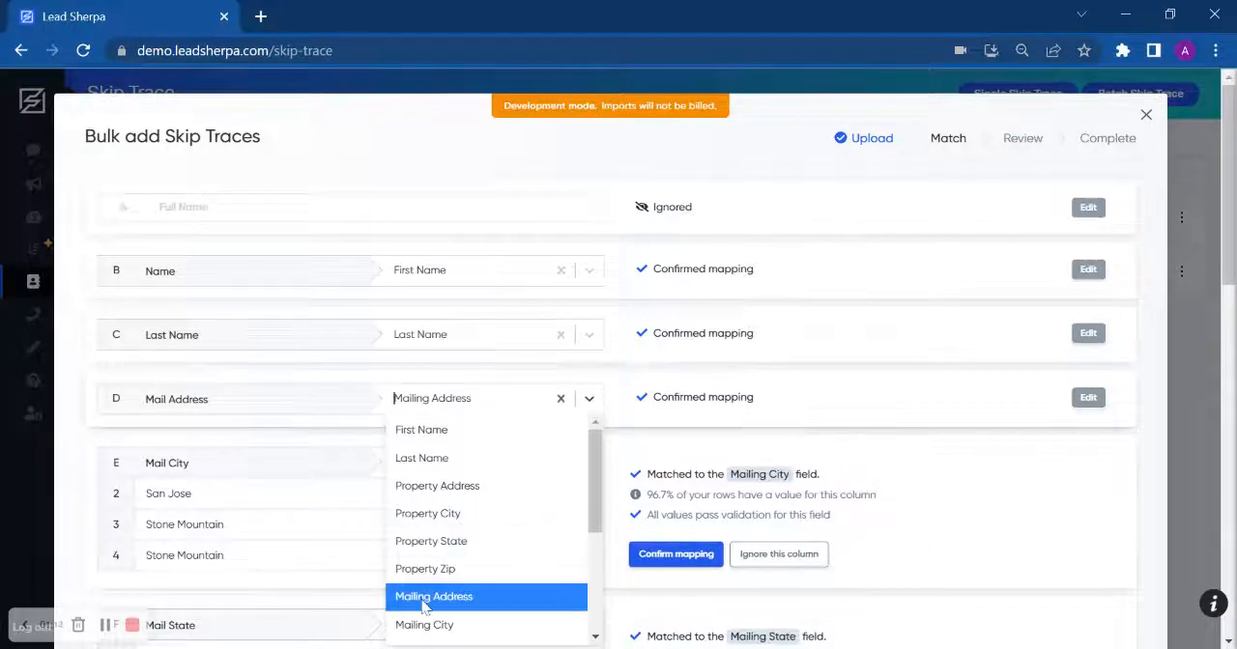
{"action": "mouse_move", "coordinate": [429, 515]}
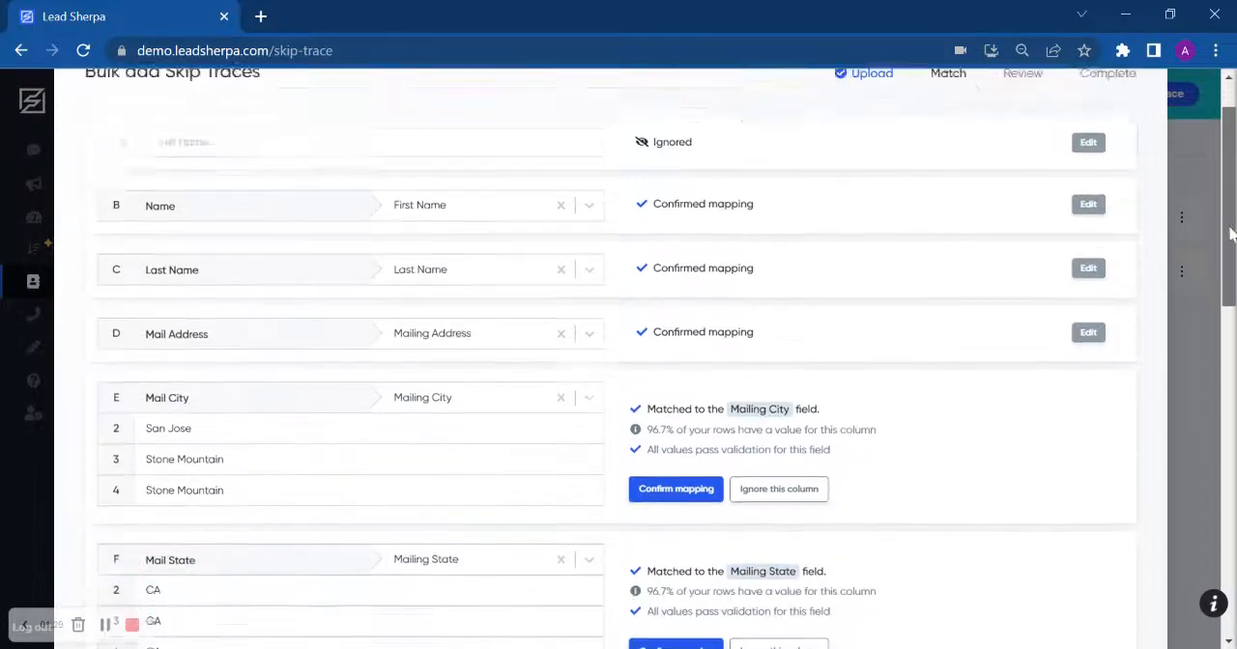
- Confirm the Property Zip and Property State column mappings further down the list
{"action": "scroll", "scroll_direction": "down", "scroll_amount": 3}
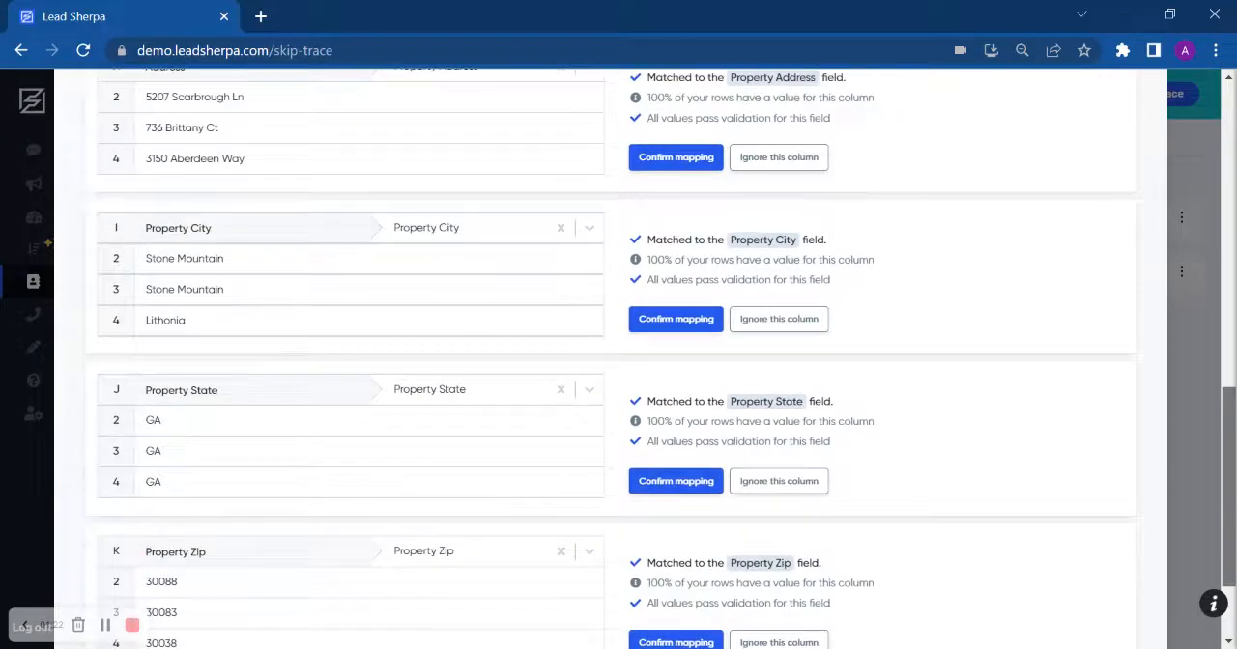
{"action": "scroll", "scroll_direction": "down", "scroll_amount": 3}
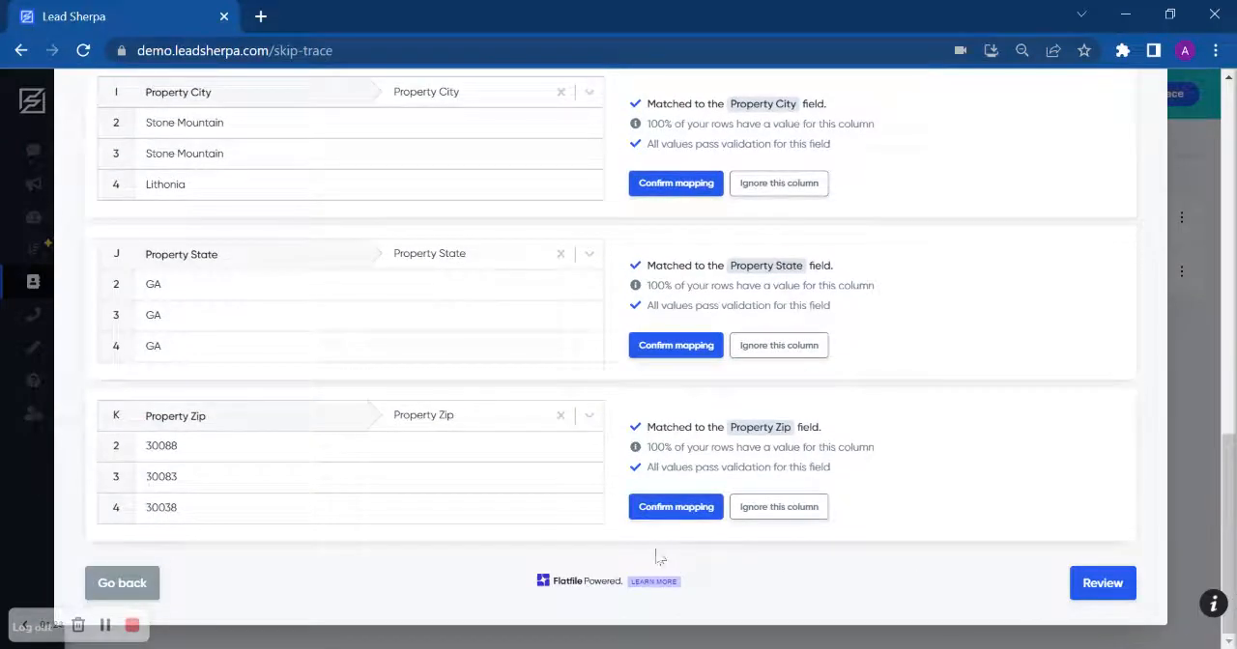
{"action": "left_click", "coordinate": [676, 506]}
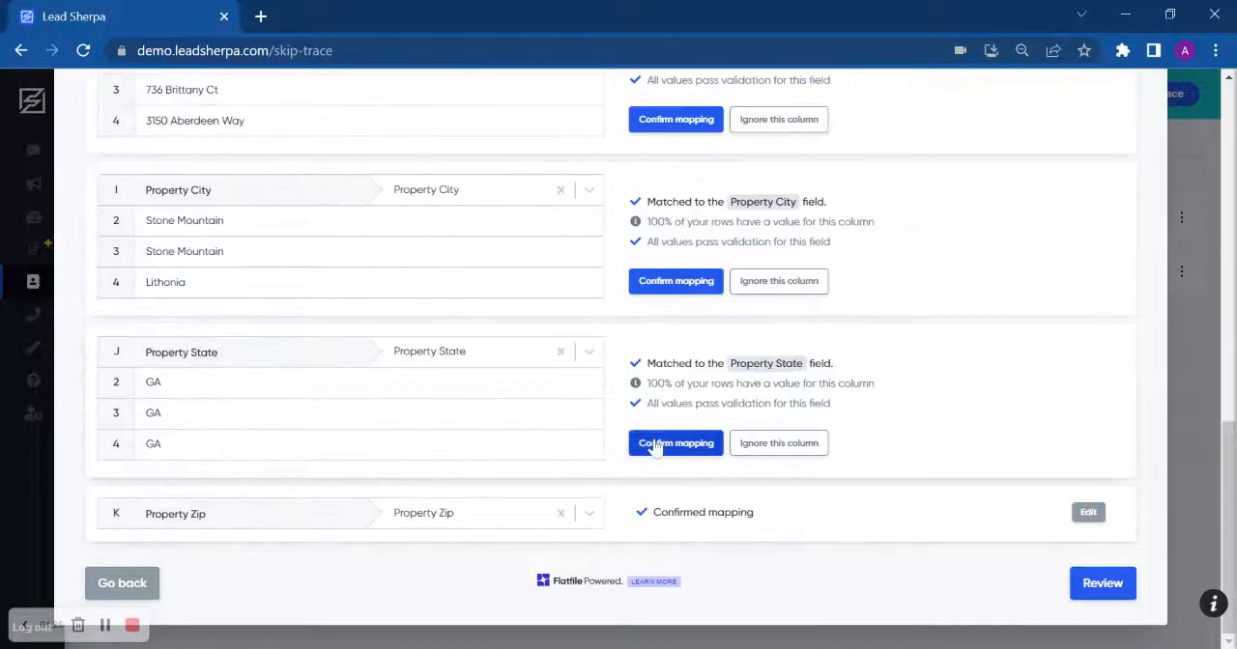
{"action": "left_click", "coordinate": [676, 443]}
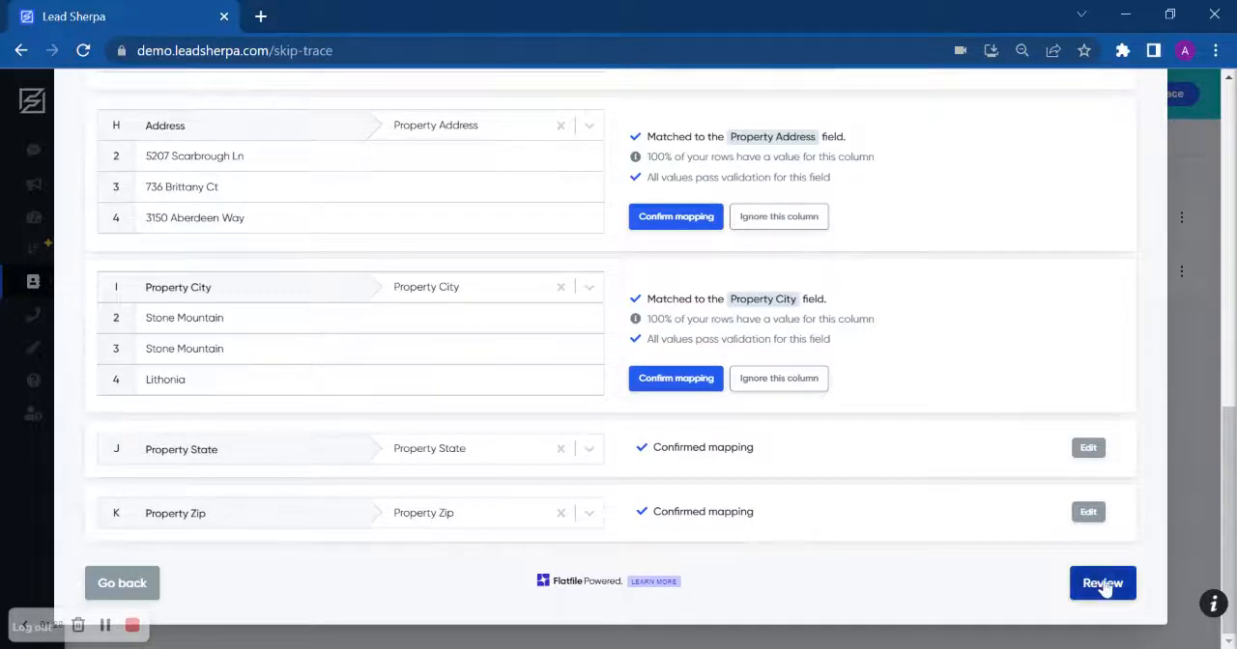
- Review the 30 imported records, submit them, and dismiss the cost-estimate summary
{"action": "left_click", "coordinate": [1102, 584]}
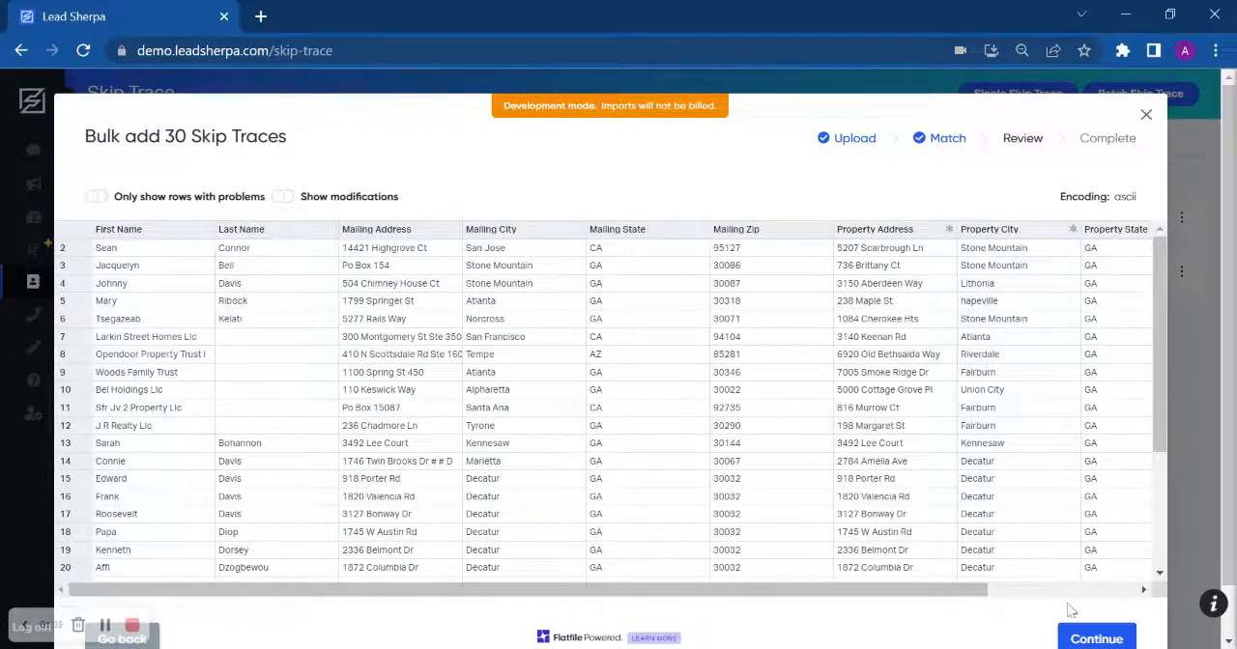
{"action": "left_click", "coordinate": [1098, 638]}
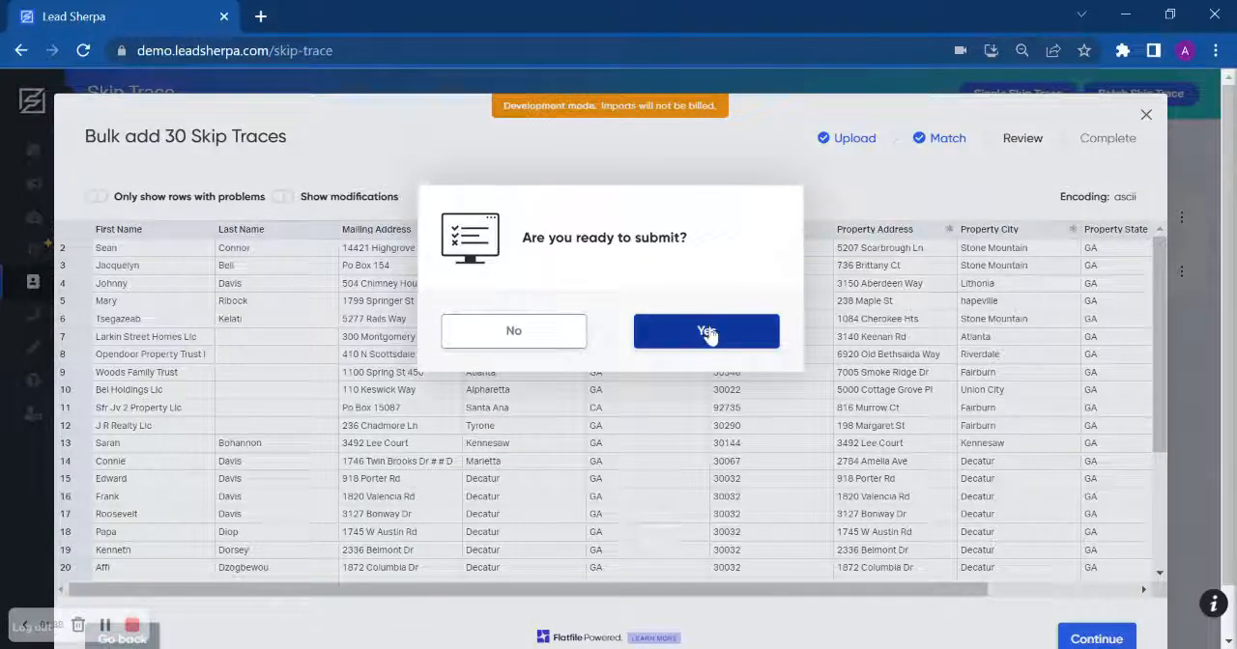
{"action": "left_click", "coordinate": [706, 330]}
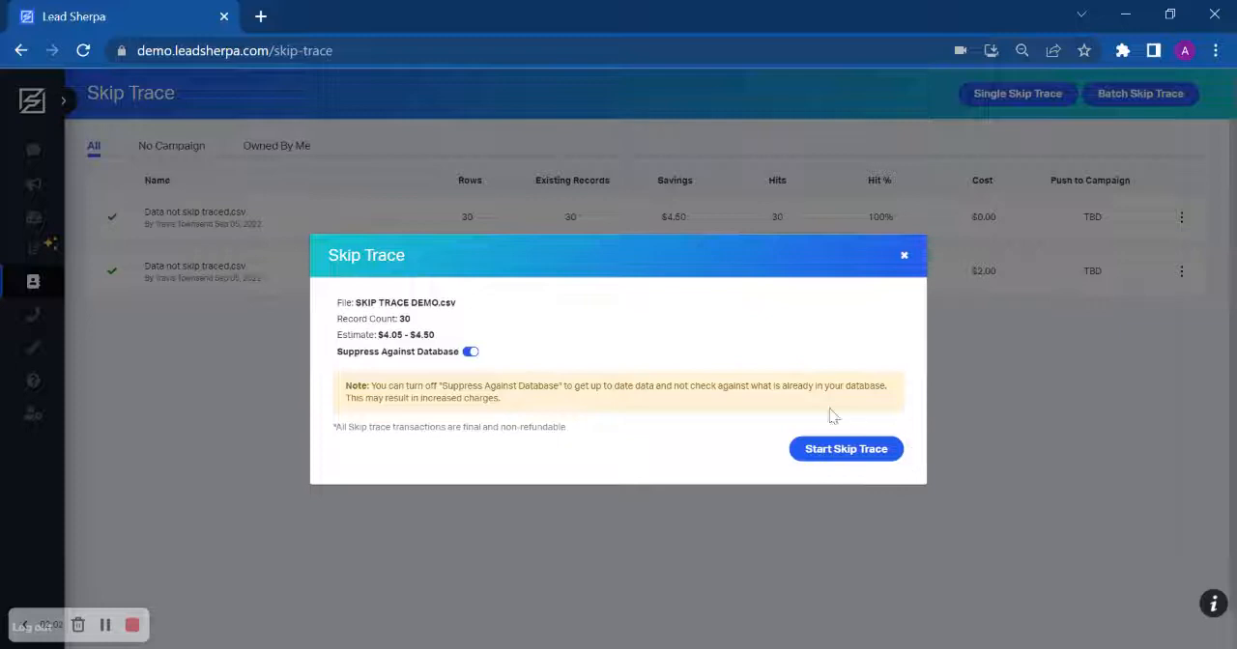
{"action": "mouse_move", "coordinate": [904, 255]}
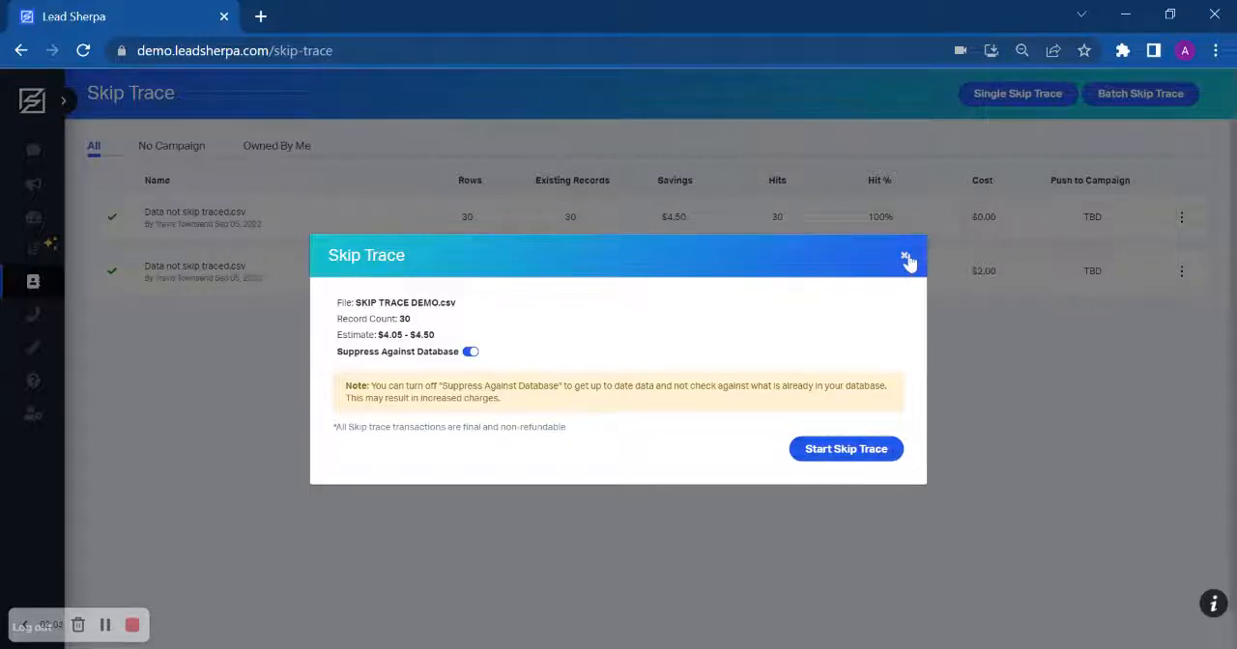
{"action": "left_click", "coordinate": [904, 257]}
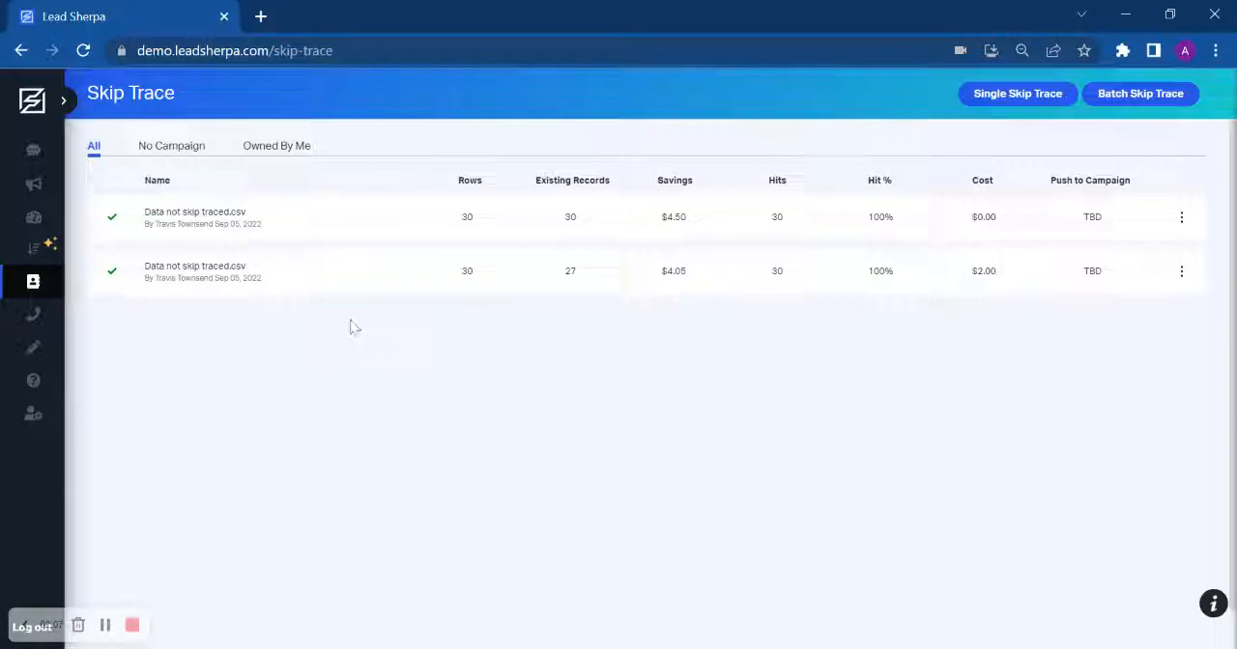
{"action": "mouse_move", "coordinate": [394, 321]}
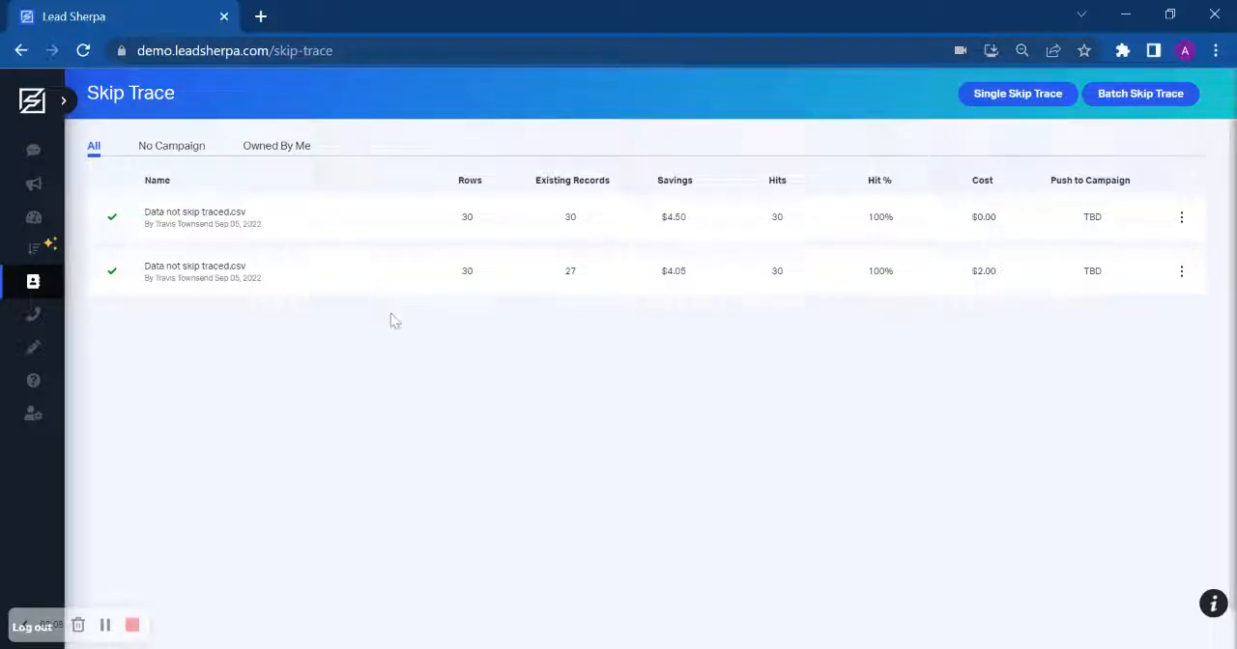
{"action": "mouse_move", "coordinate": [584, 249]}
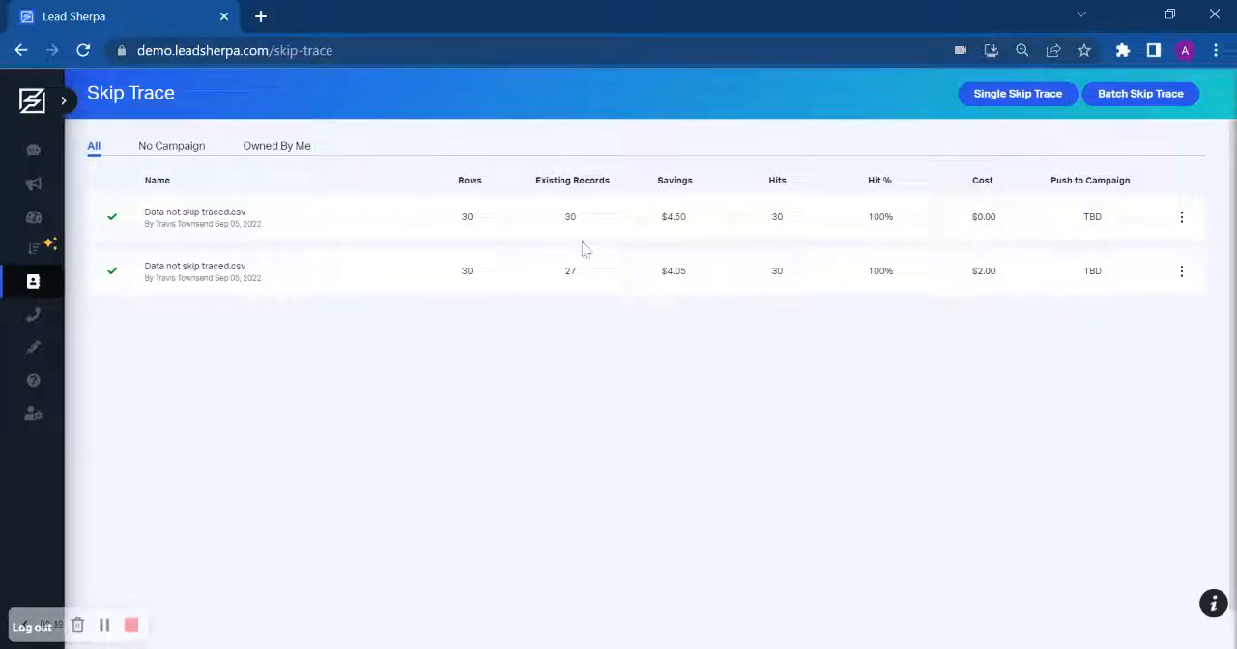
{"action": "mouse_move", "coordinate": [487, 310]}
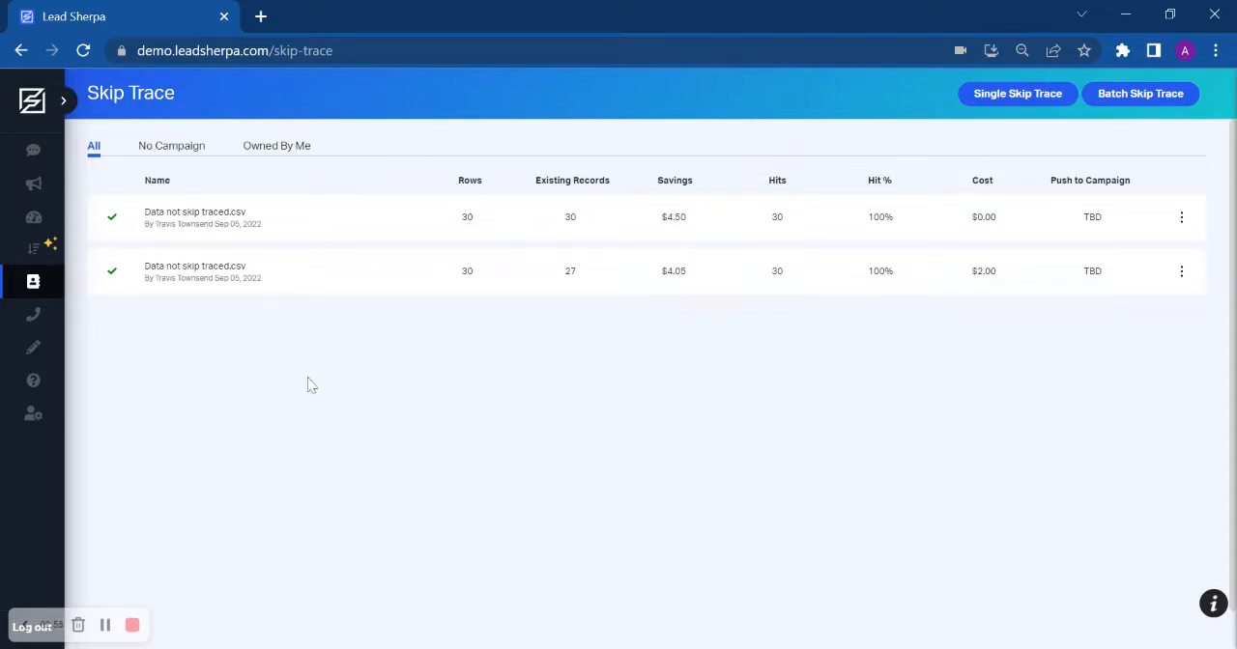
{"action": "mouse_move", "coordinate": [222, 369]}
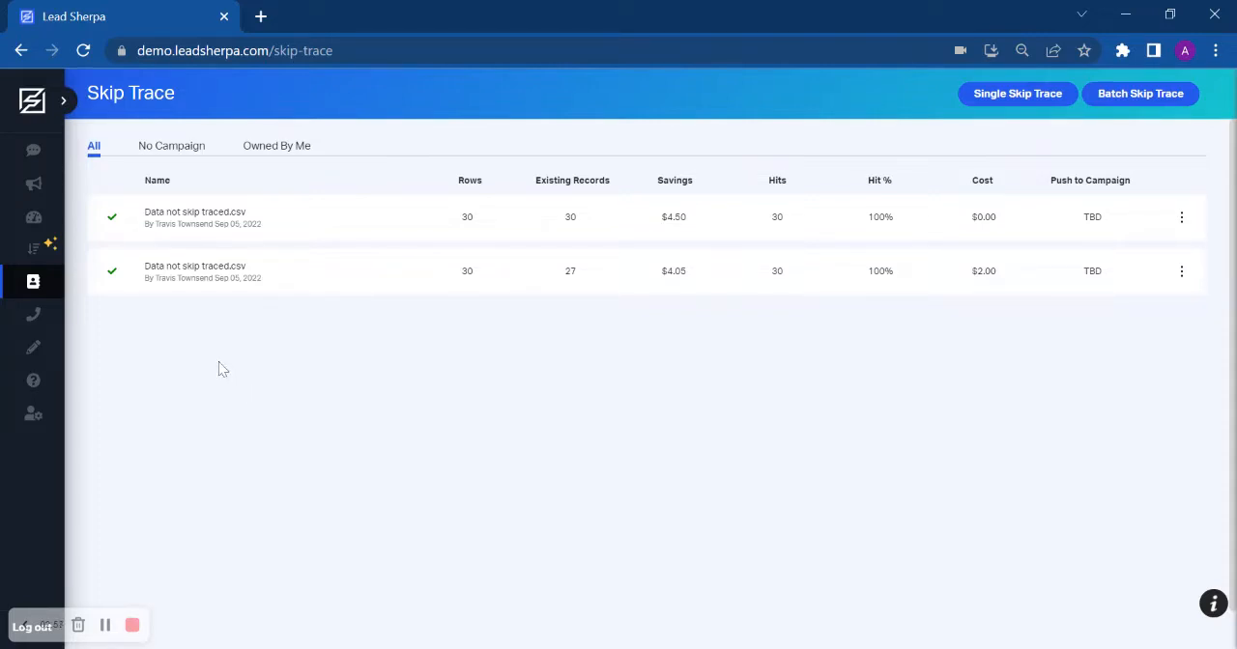